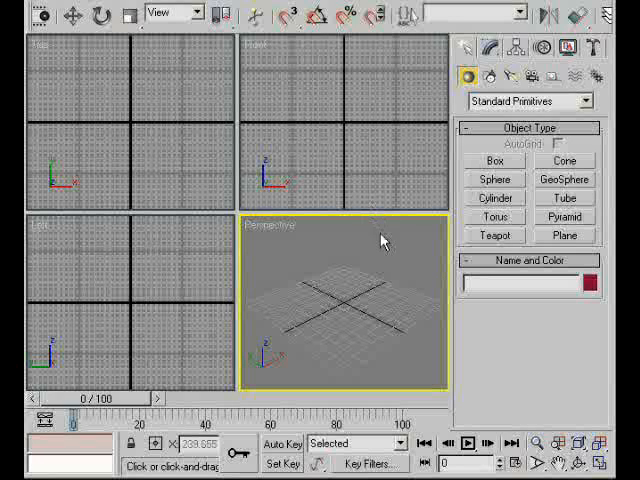
{"action": "mouse_move", "coordinate": [315, 267]}
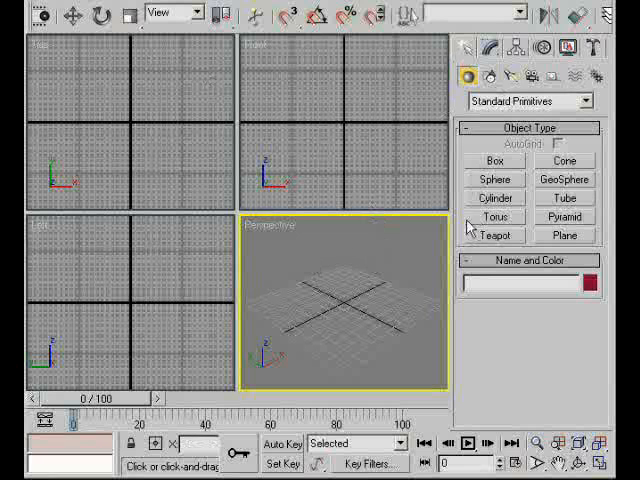
Step: Draw a long, flat box primitive across the grid center as the first step
{"action": "left_click", "coordinate": [494, 161]}
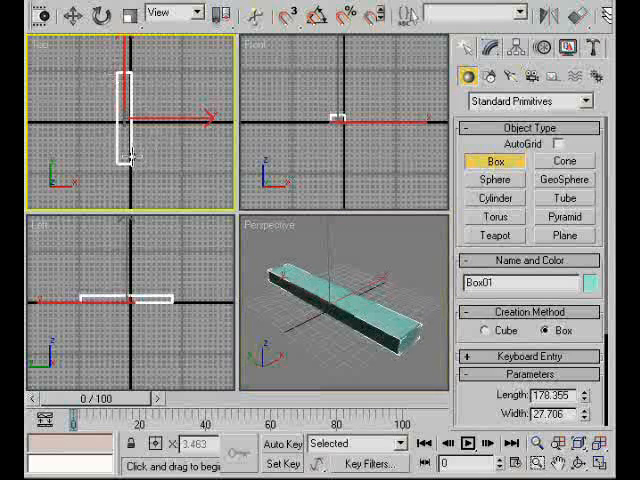
{"action": "left_click", "coordinate": [494, 161]}
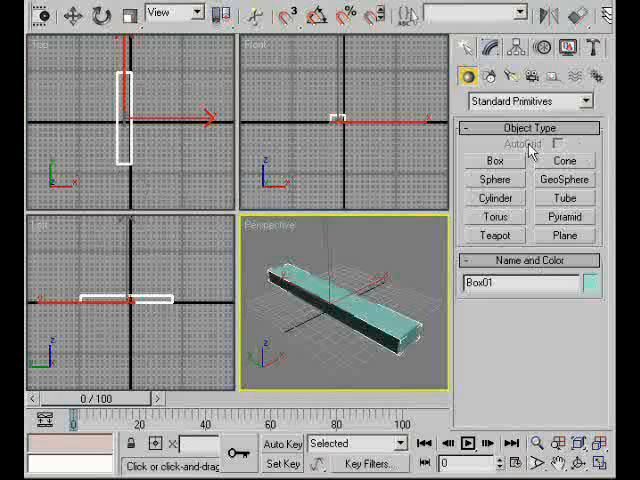
Step: Draw a tall, thin cylinder baluster and move it to the step's end
{"action": "left_click", "coordinate": [494, 197]}
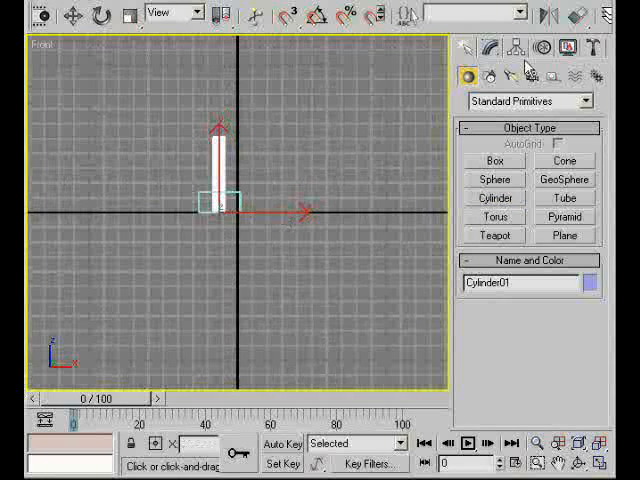
{"action": "left_click", "coordinate": [490, 47]}
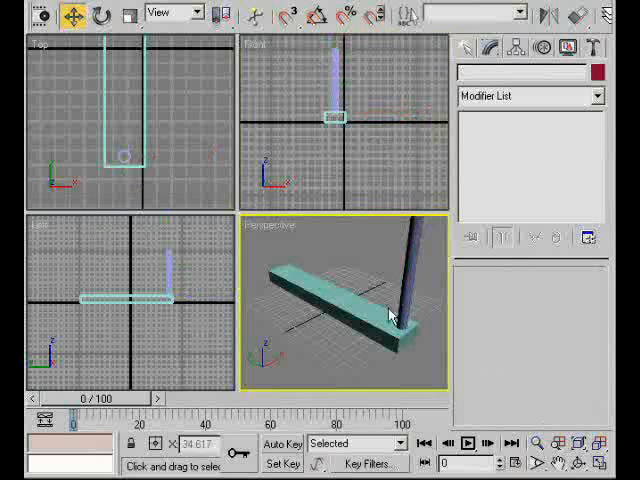
Step: Maximize and orbit the Perspective view, then select the step box and baluster together
{"action": "key", "text": "alt+w"}
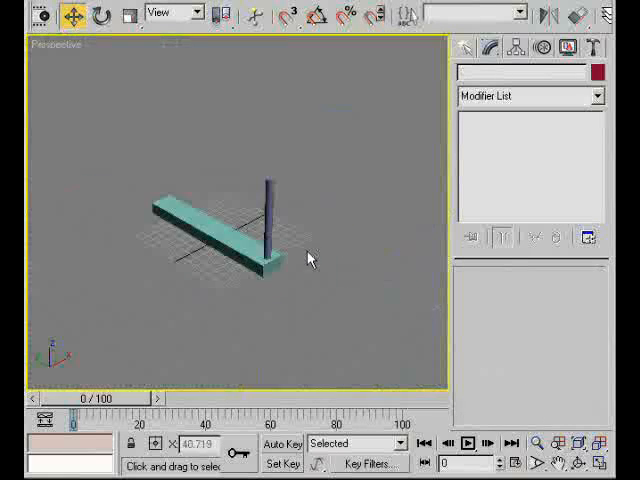
{"action": "left_click_drag", "start_coordinate": [310, 255], "coordinate": [210, 230]}
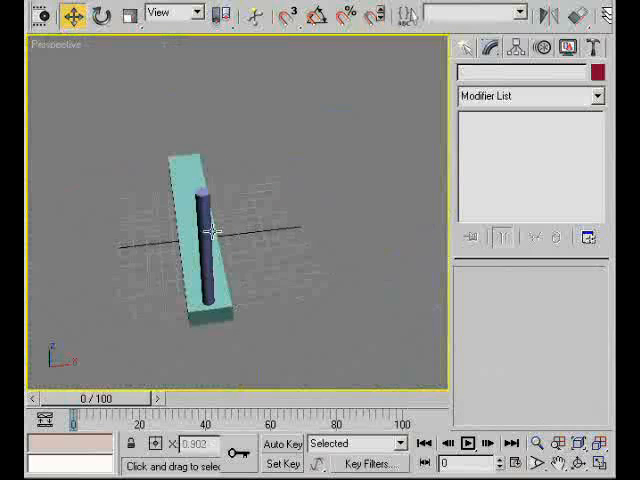
{"action": "left_click", "coordinate": [207, 240]}
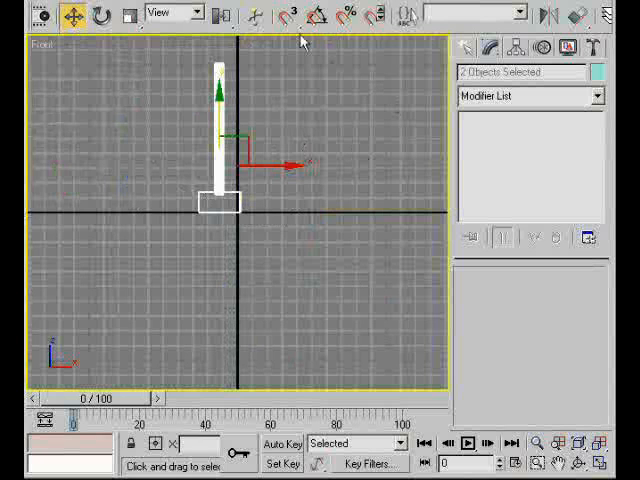
Step: Check Vertex in Grid and Snap Settings and turn on the 3D snap toggle
{"action": "left_click", "coordinate": [291, 15]}
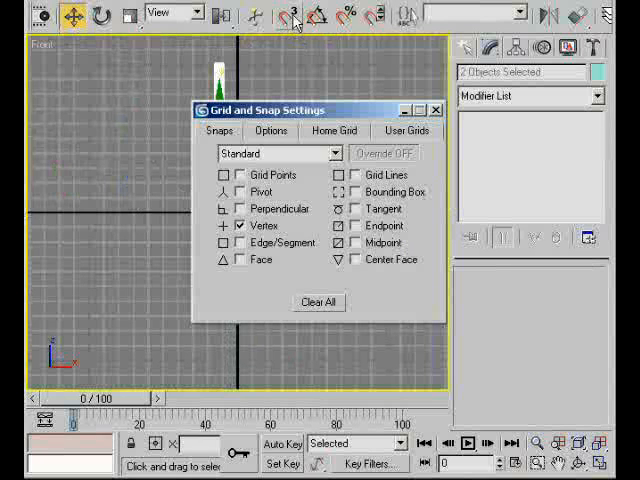
{"action": "mouse_move", "coordinate": [422, 207]}
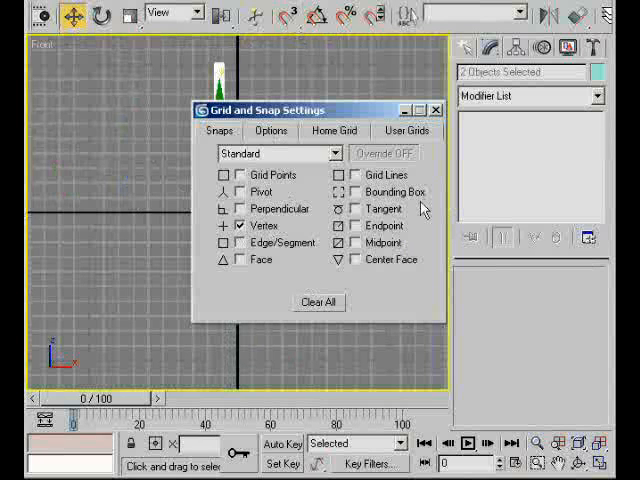
{"action": "mouse_move", "coordinate": [450, 127]}
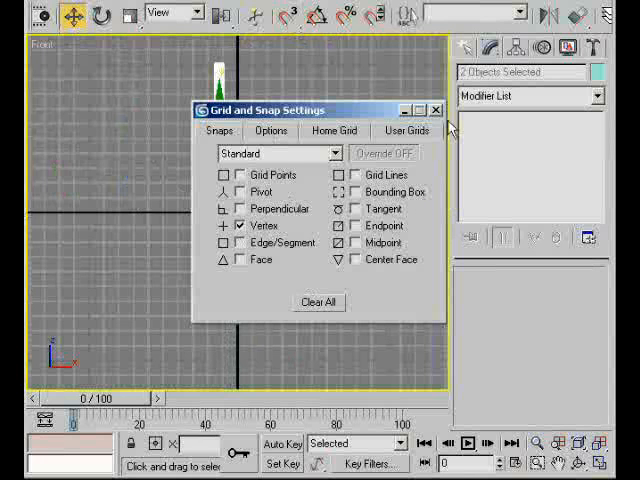
{"action": "left_click", "coordinate": [436, 110]}
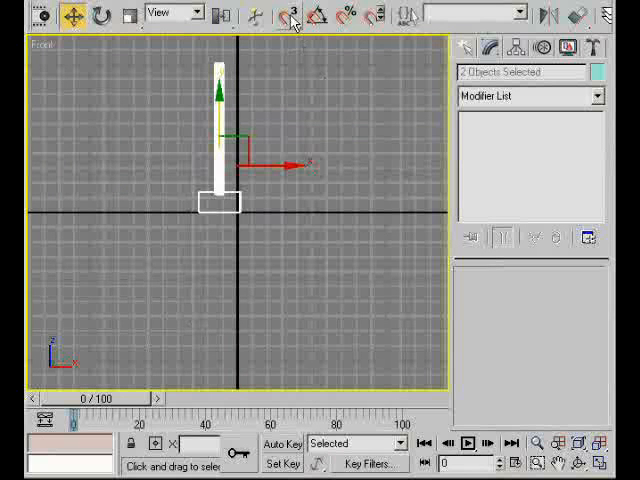
{"action": "left_click", "coordinate": [289, 13]}
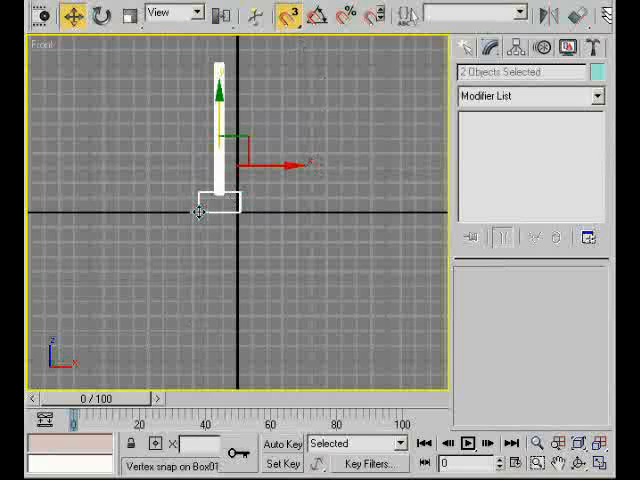
Step: Shift-drag the step and baluster to the step's top corner, making 9 instances
{"action": "left_click_drag", "start_coordinate": [225, 205], "coordinate": [262, 200]}
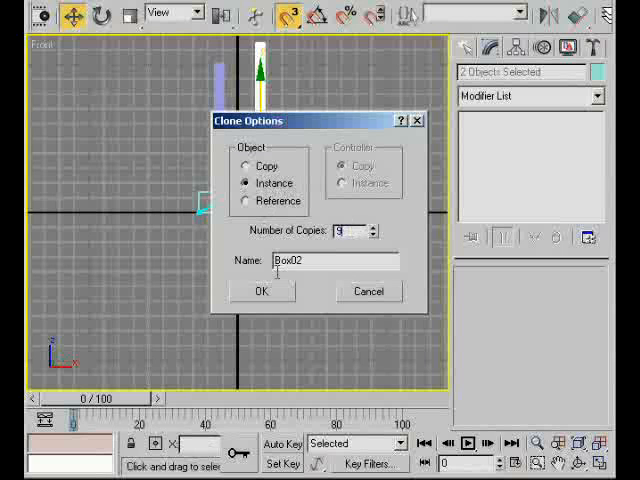
{"action": "left_click", "coordinate": [262, 291]}
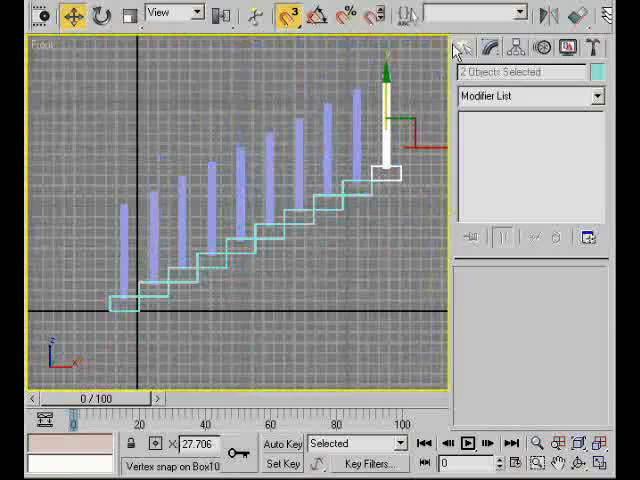
Step: Draw a Line spline through points along the baluster tops
{"action": "left_click", "coordinate": [470, 47]}
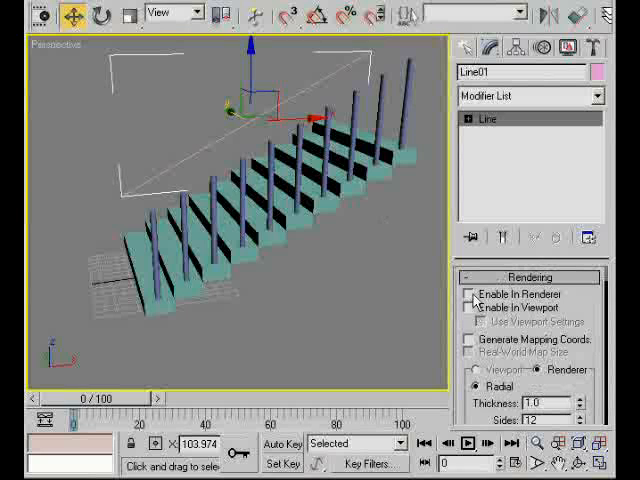
Step: Enable the line in renderer and viewport as a rectangular profile, Length 6, Width 2
{"action": "left_click", "coordinate": [471, 292]}
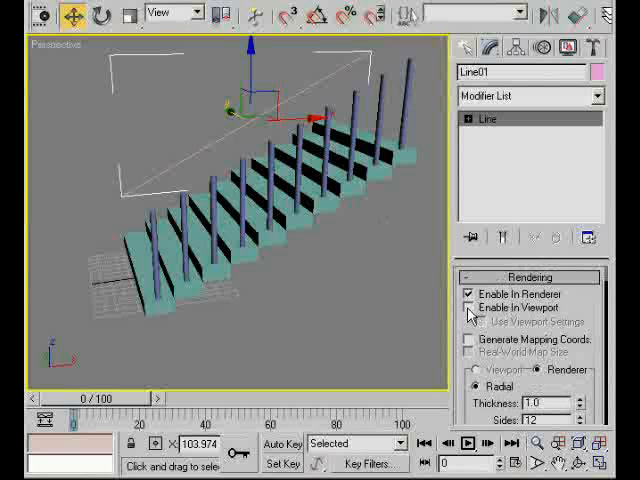
{"action": "left_click", "coordinate": [470, 307]}
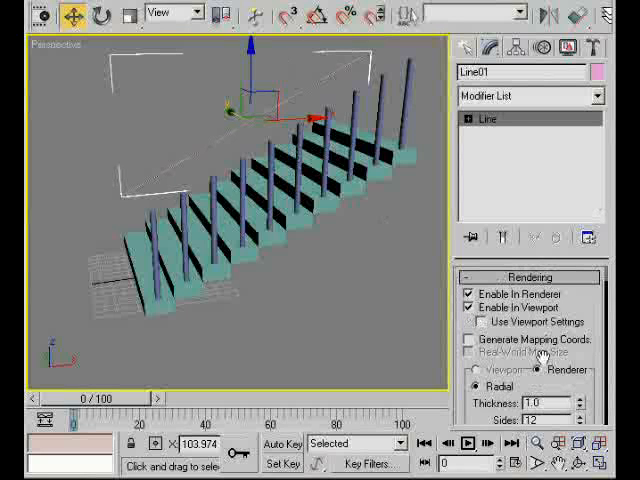
{"action": "left_click", "coordinate": [480, 351]}
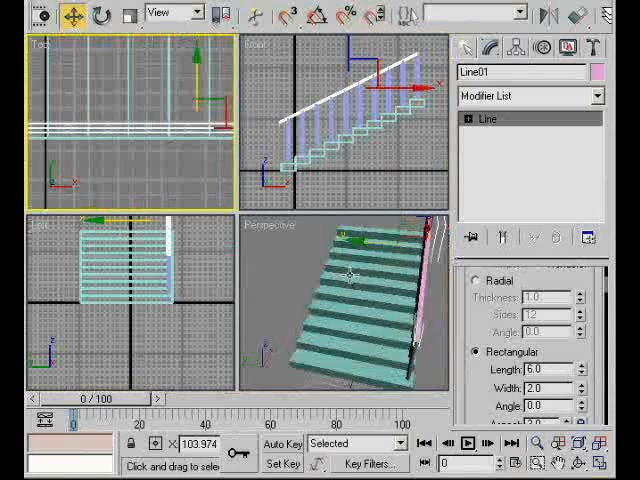
{"action": "key", "text": "alt+w"}
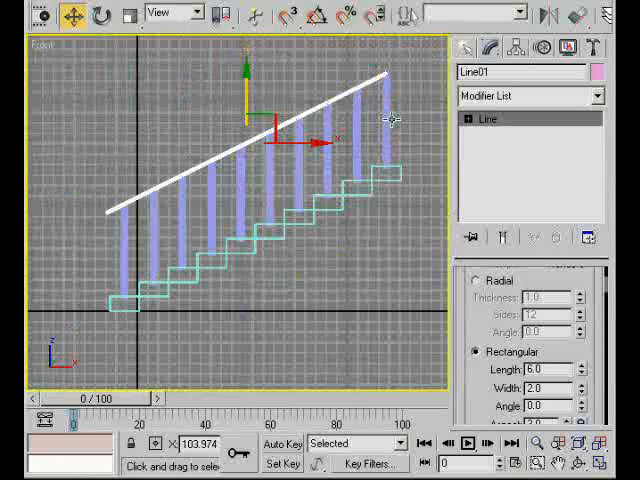
Step: Adjust the handrail line in the maximized Front view to sit on the baluster tops
{"action": "left_click", "coordinate": [469, 119]}
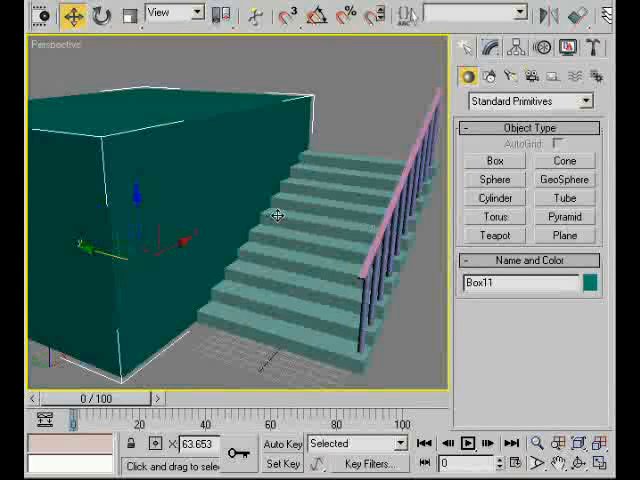
Step: Draw a large box beside the staircase and move it against the stair side
{"action": "left_click", "coordinate": [489, 47]}
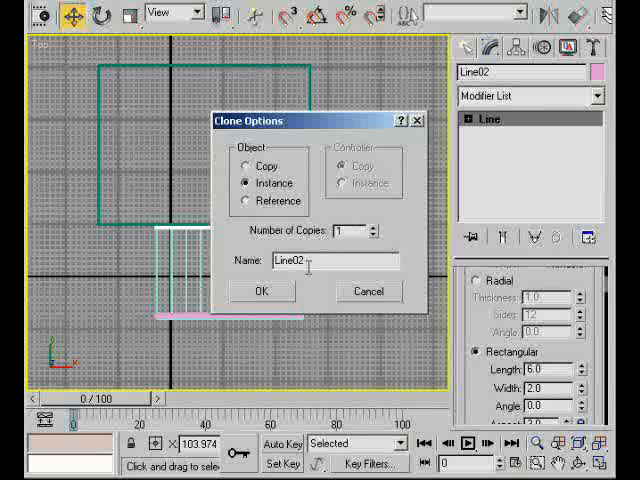
Step: Shift-drag handrail Line01 toward the wall, making one instanced copy
{"action": "left_click", "coordinate": [262, 290]}
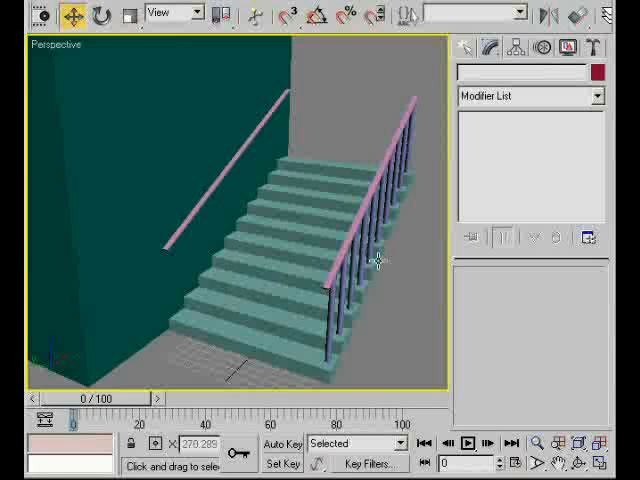
{"action": "mouse_move", "coordinate": [378, 265]}
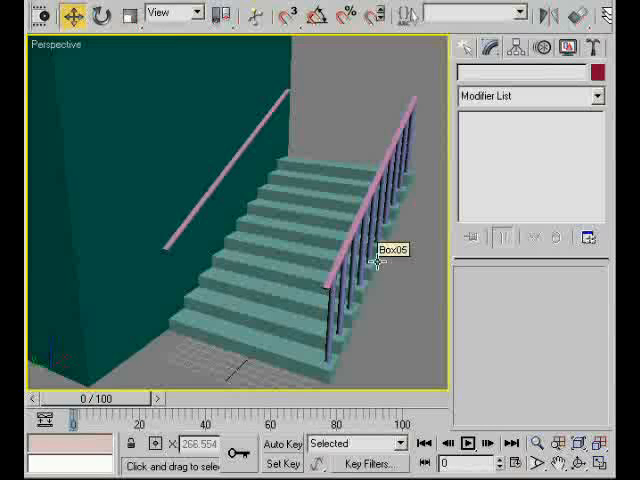